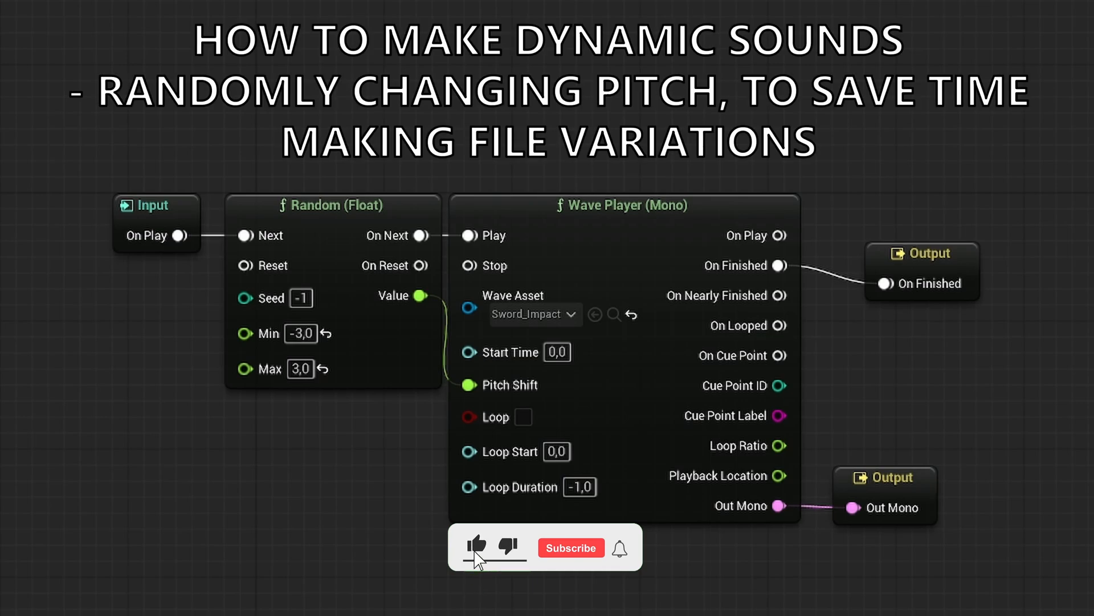
# Step: Select the Sword_Impact sound wave in the Content Browser and listen to it
pyautogui.click(572, 547)
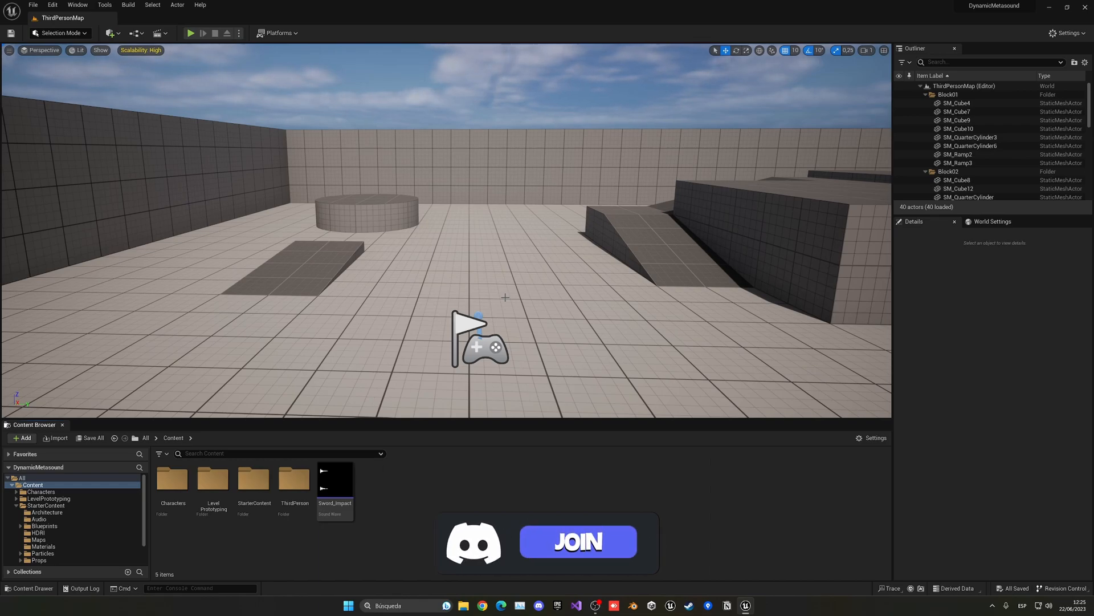
pyautogui.click(577, 541)
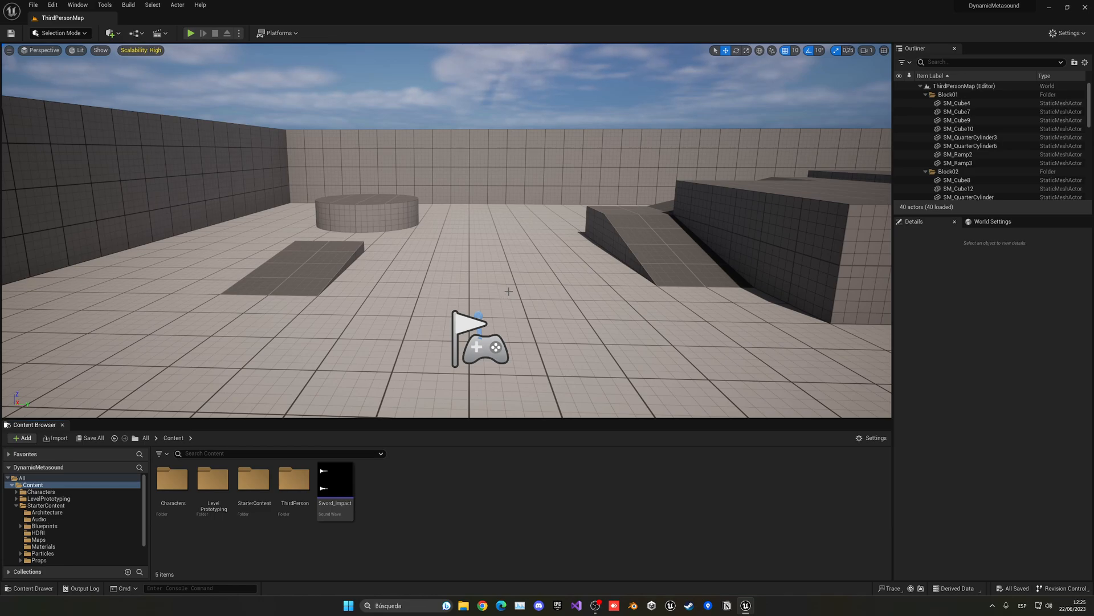
pyautogui.click(334, 480)
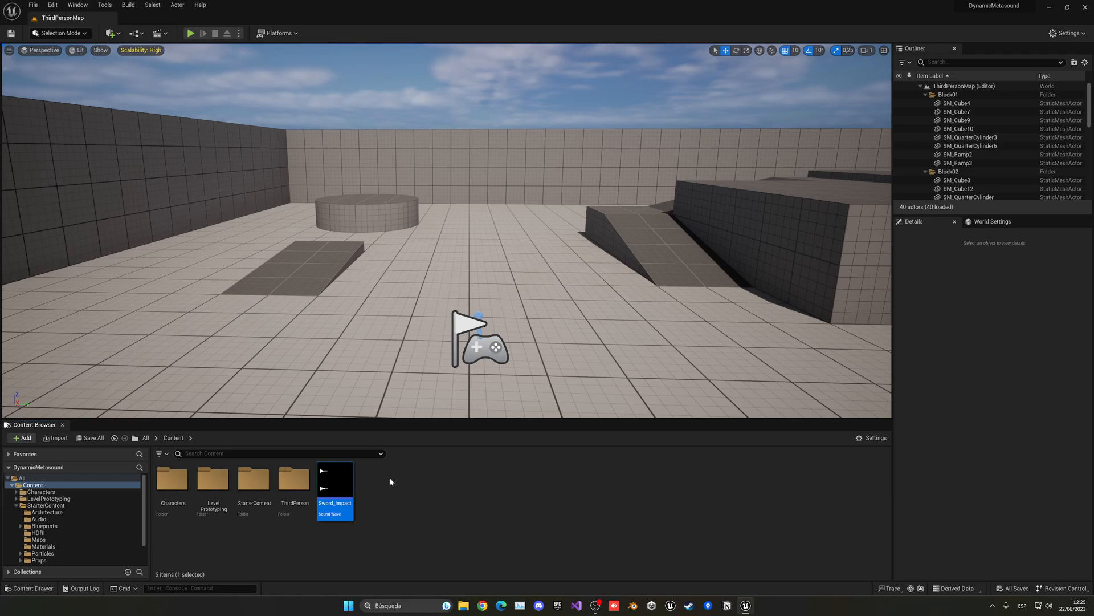
pyautogui.moveTo(335, 480)
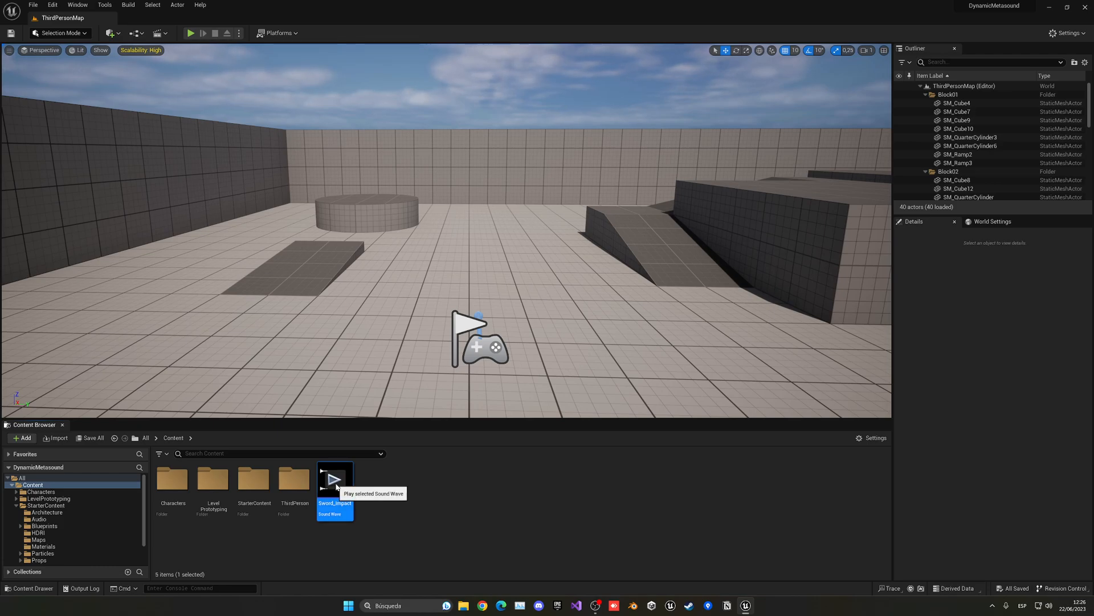
pyautogui.click(335, 479)
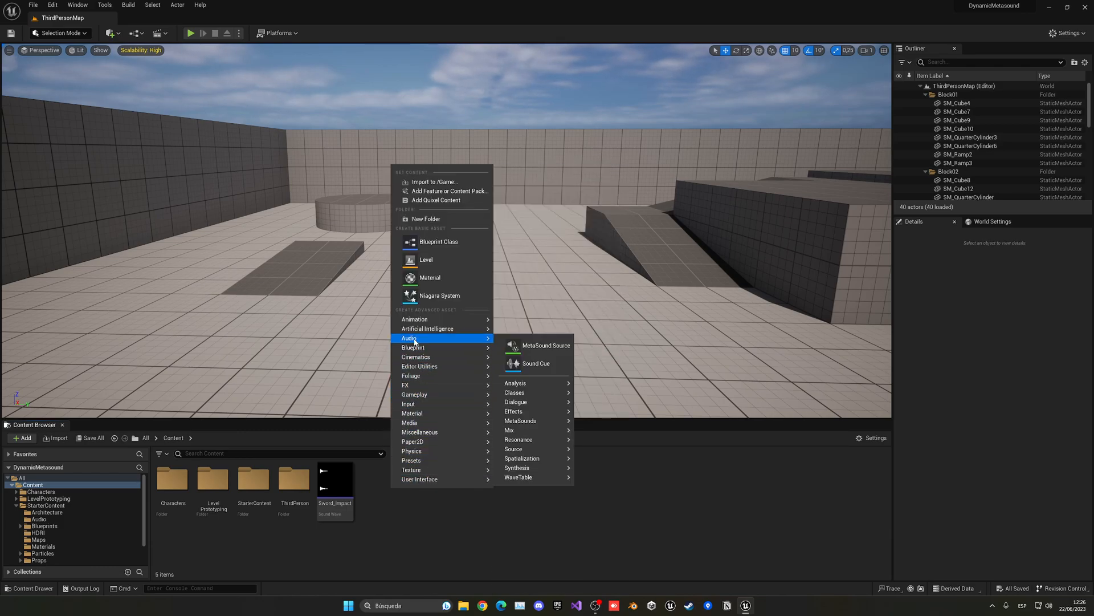
# Step: Create a new MetaSound Source asset named MS_Sword_Impact and open its graph
pyautogui.click(546, 345)
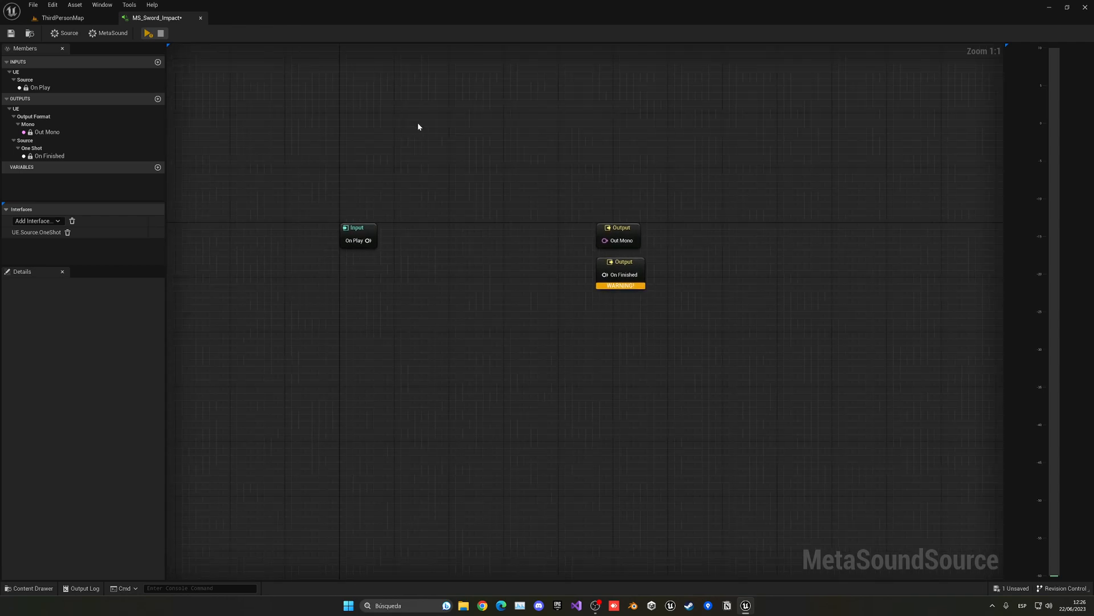
pyautogui.moveTo(366, 240)
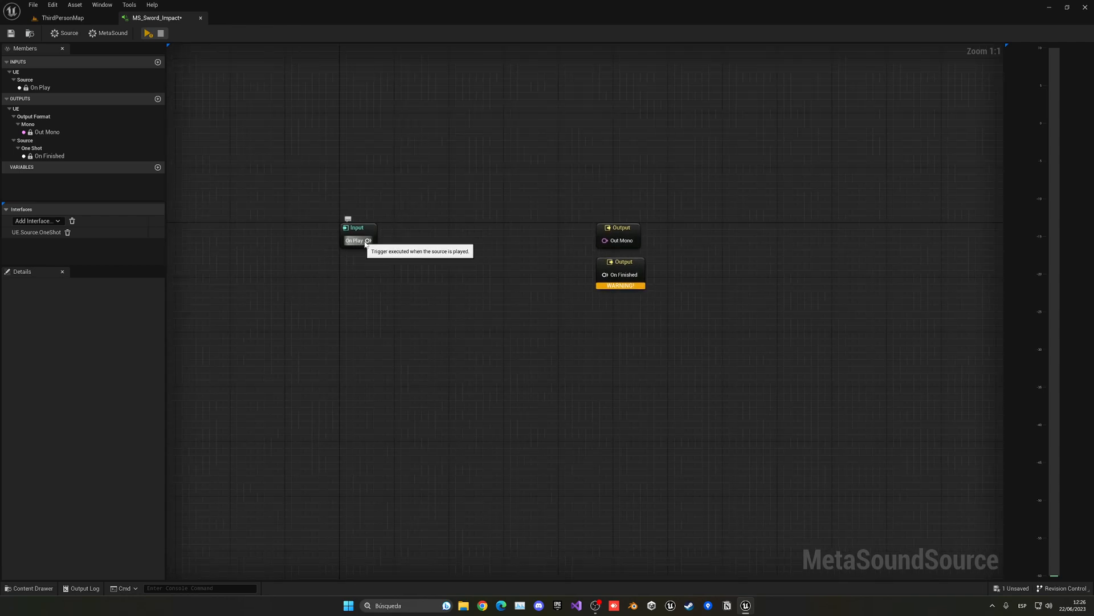
# Step: Add a Wave Player (Mono) off On Play set to Sword_Impact, wired to both graph outputs
pyautogui.moveTo(368, 240); pyautogui.dragTo(433, 245)
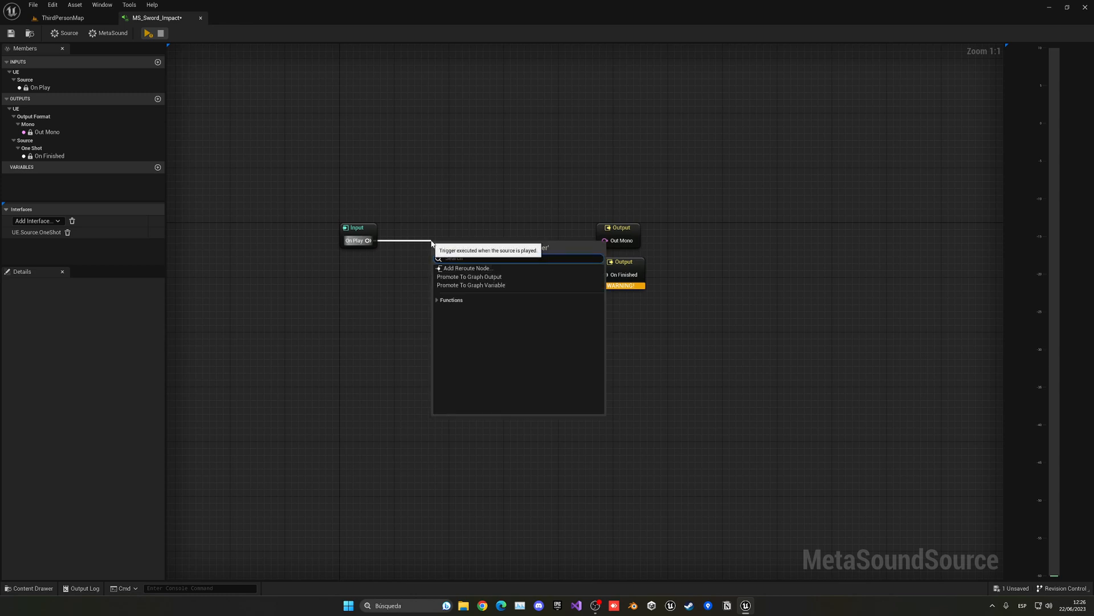
pyautogui.write('play')
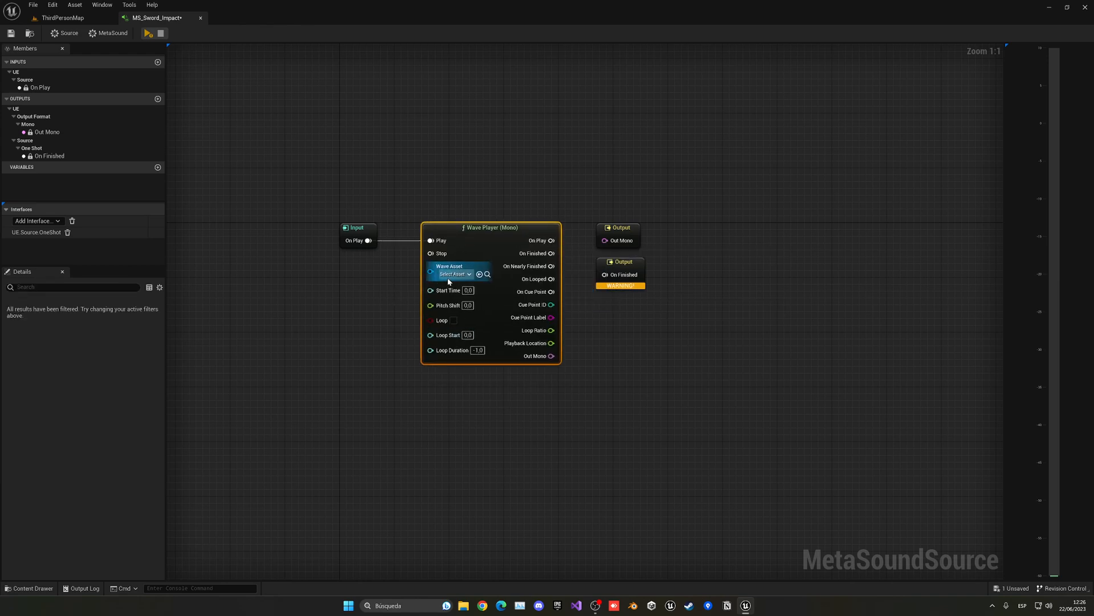
pyautogui.click(454, 274)
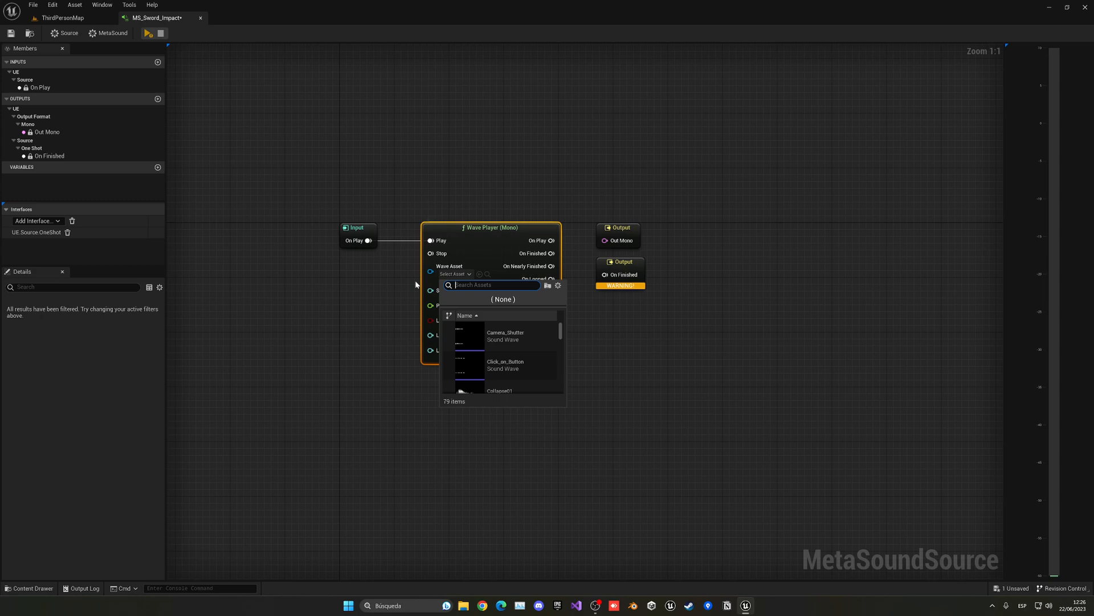
pyautogui.write('sword')
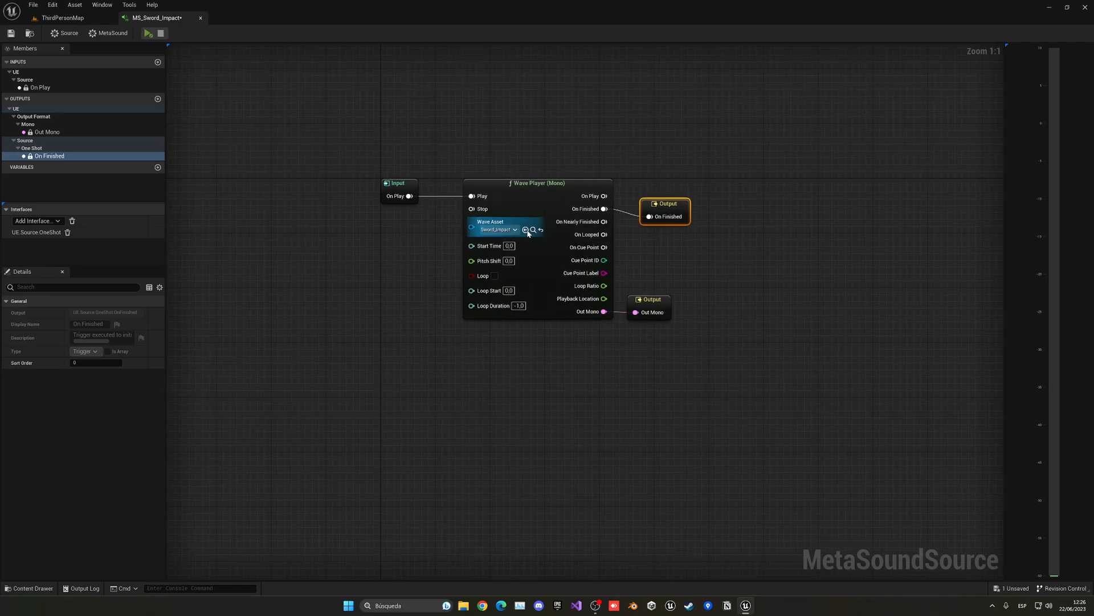
pyautogui.click(147, 33)
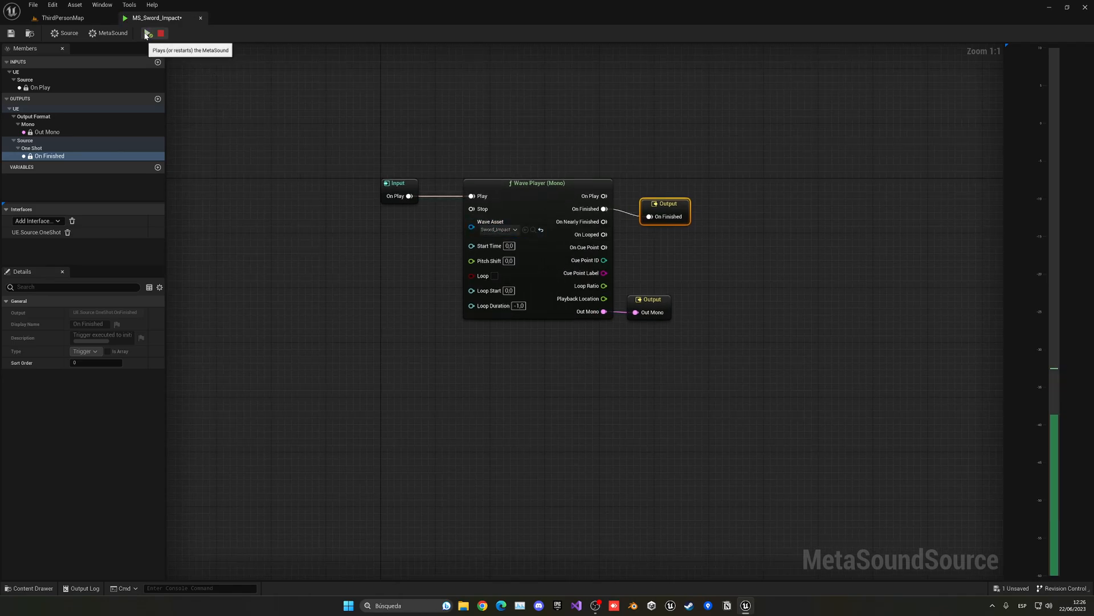
# Step: Preview the MetaSound to hear Sword_Impact play through the Wave Player
pyautogui.click(147, 33)
pyautogui.write('3')
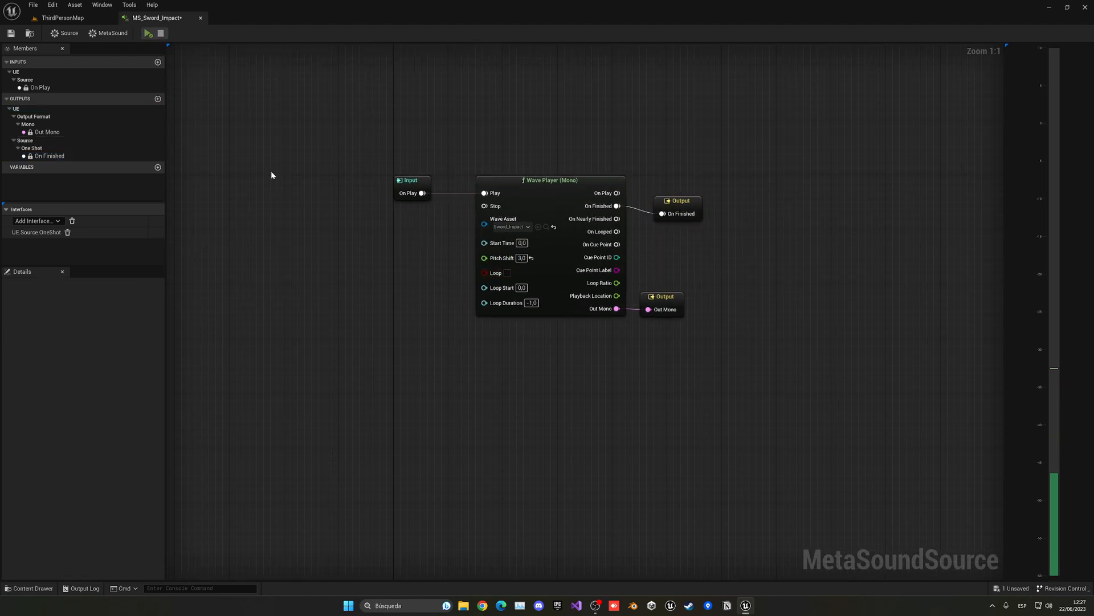
pyautogui.moveTo(500, 257)
pyautogui.write('random')
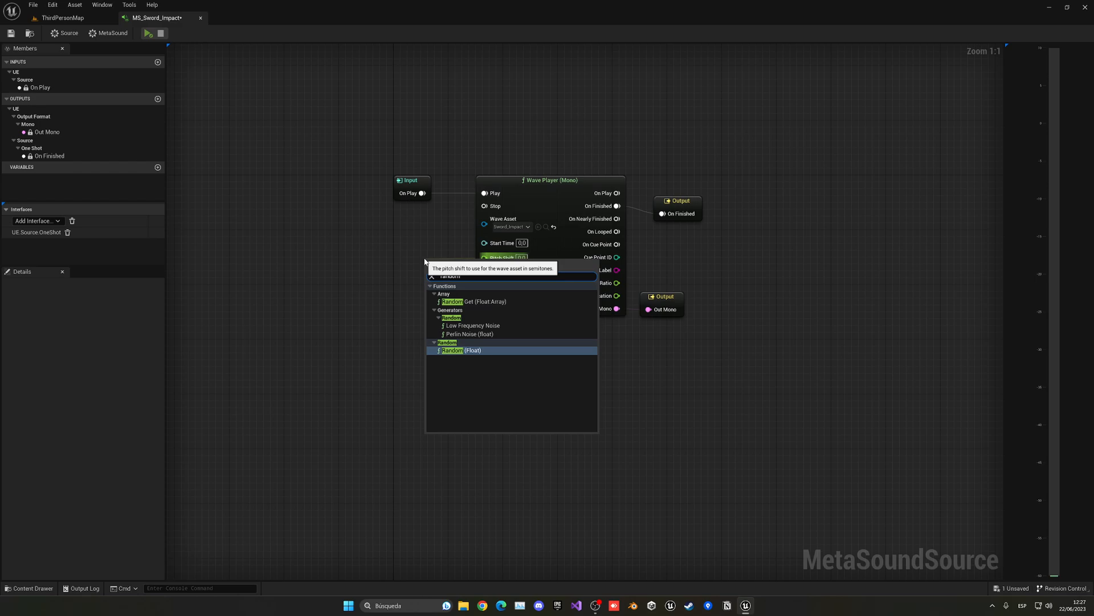
pyautogui.moveTo(475, 353)
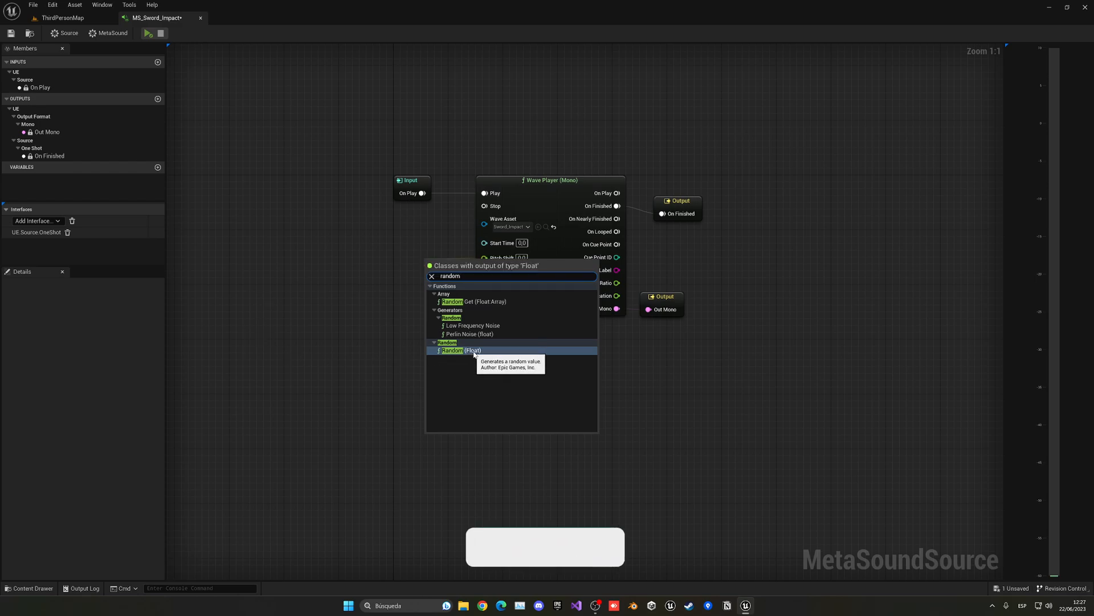
# Step: Feed Pitch Shift from a Random (Float) node triggered by On Play, range -3.0 to 3.0
pyautogui.click(458, 349)
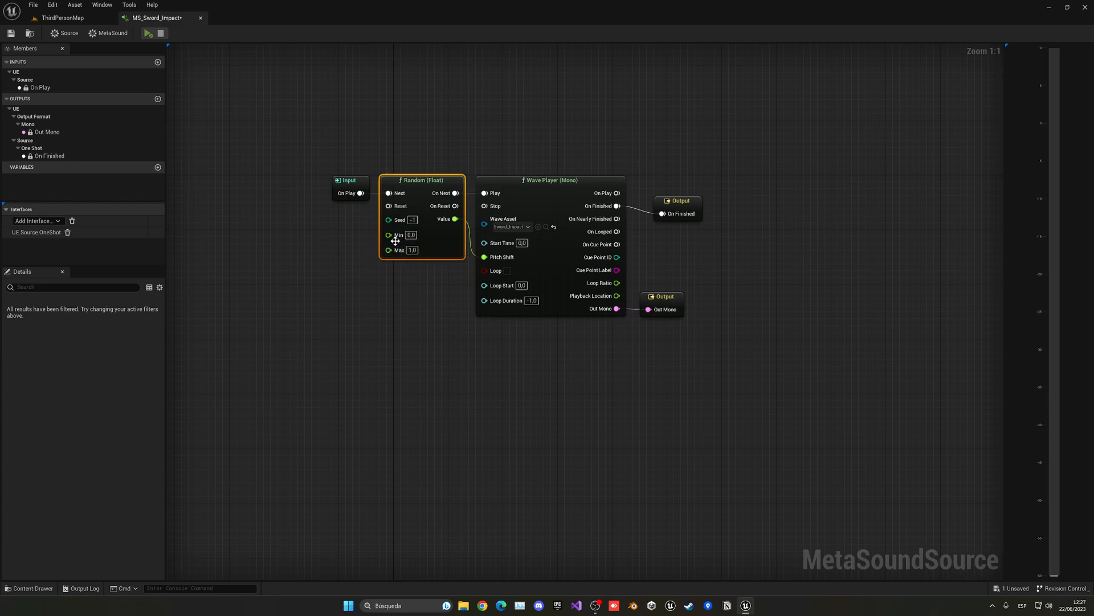
pyautogui.click(398, 234)
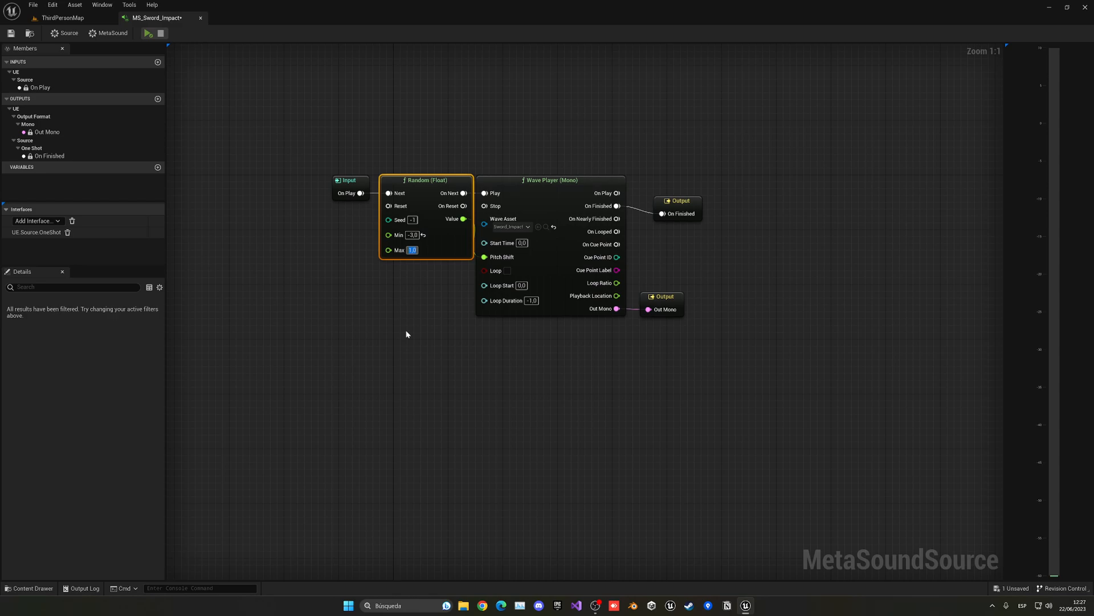
pyautogui.write('3.0')
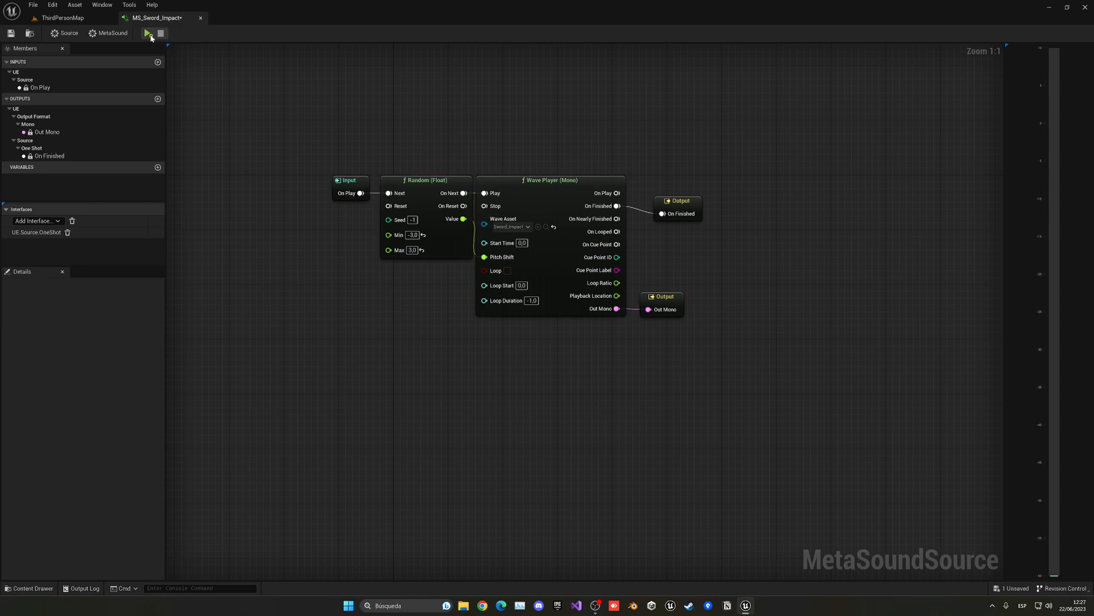
# Step: Preview the randomized pitch a few times, keeping the Random (Float) range at -3.0 to 3.0
pyautogui.click(147, 33)
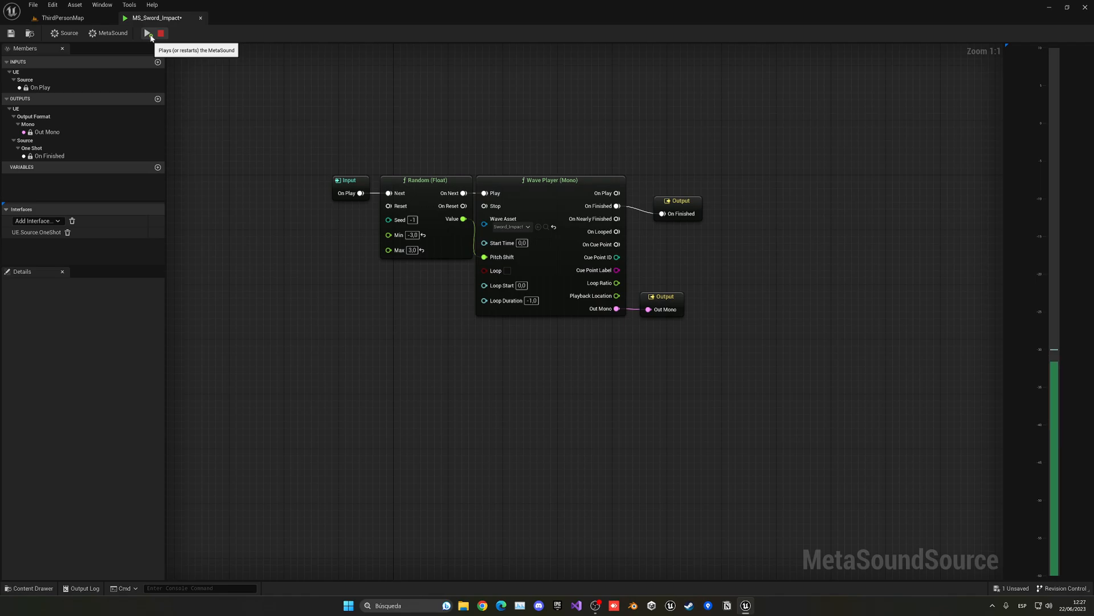
pyautogui.click(147, 33)
pyautogui.write('-10')
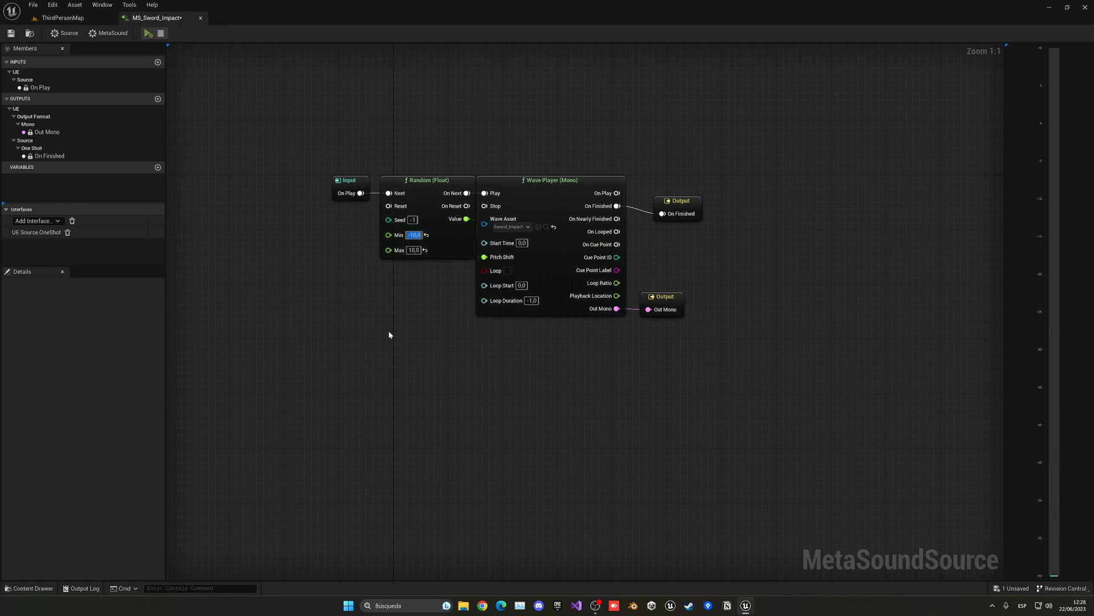
pyautogui.write('3.0')
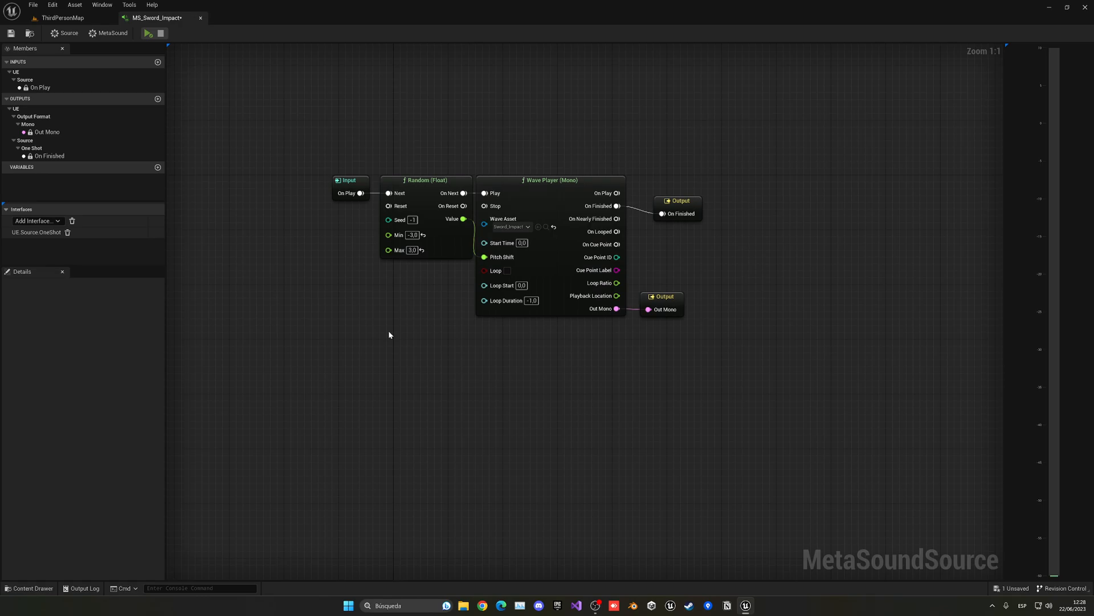
pyautogui.moveTo(161, 18)
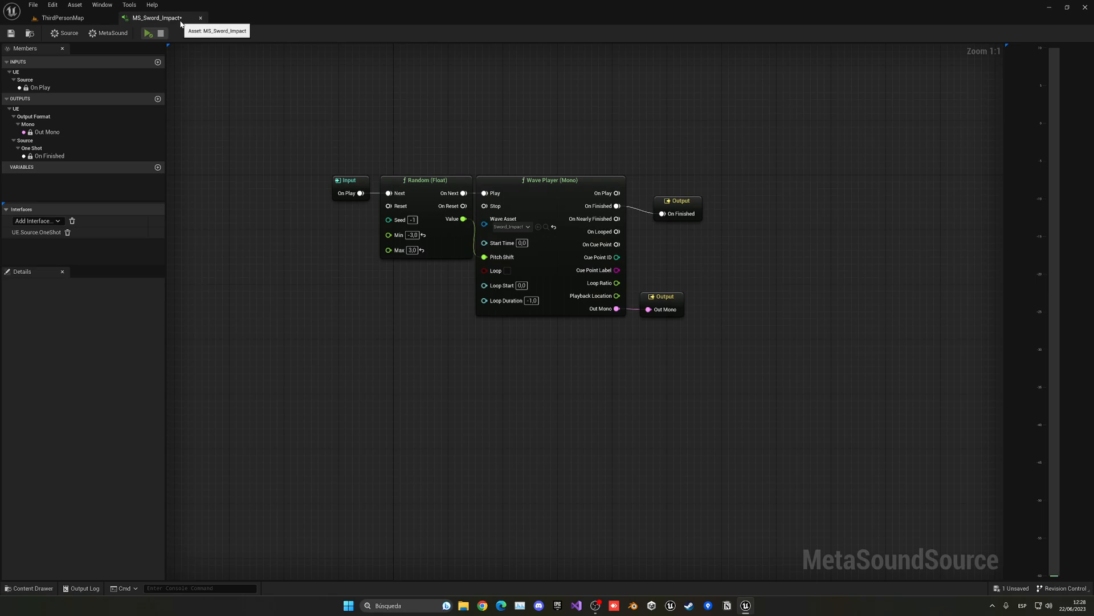
pyautogui.moveTo(174, 87)
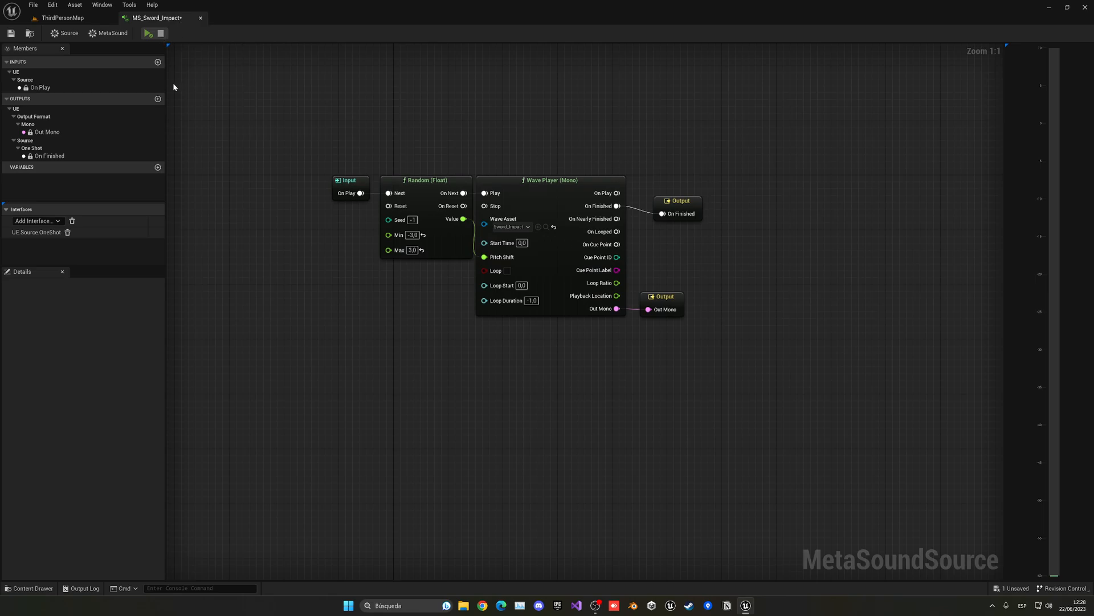
# Step: Save MS_Sword_Impact with Ctrl+S and return to the level map
pyautogui.press('ctrl+s')
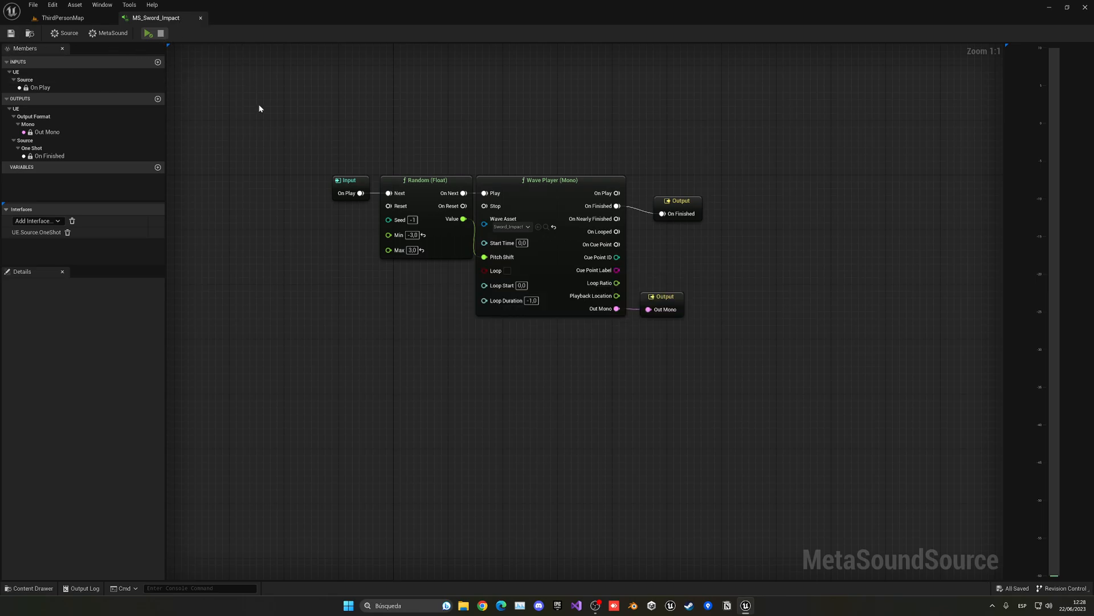
pyautogui.click(63, 17)
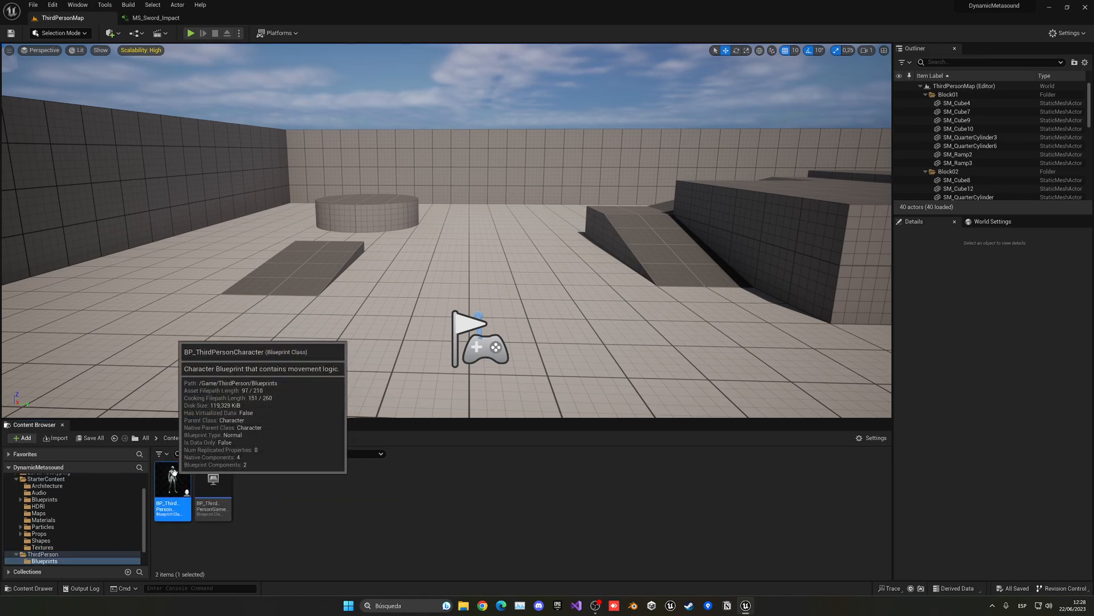
# Step: In BP_ThirdPersonCharacter's event graph, add a Left Mouse Button input event
pyautogui.doubleClick(171, 489)
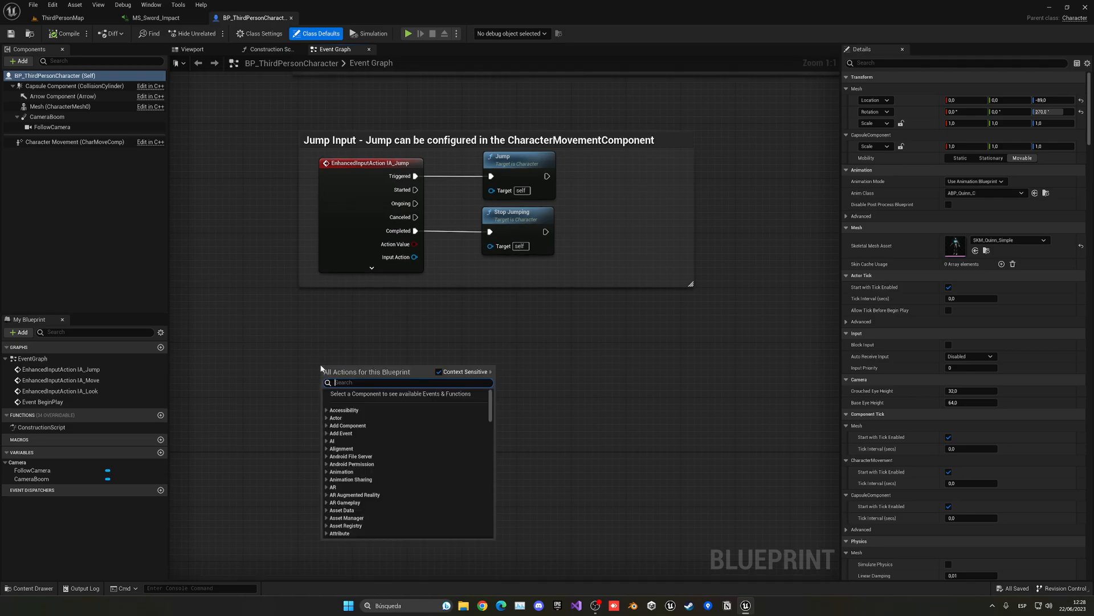
pyautogui.write('left')
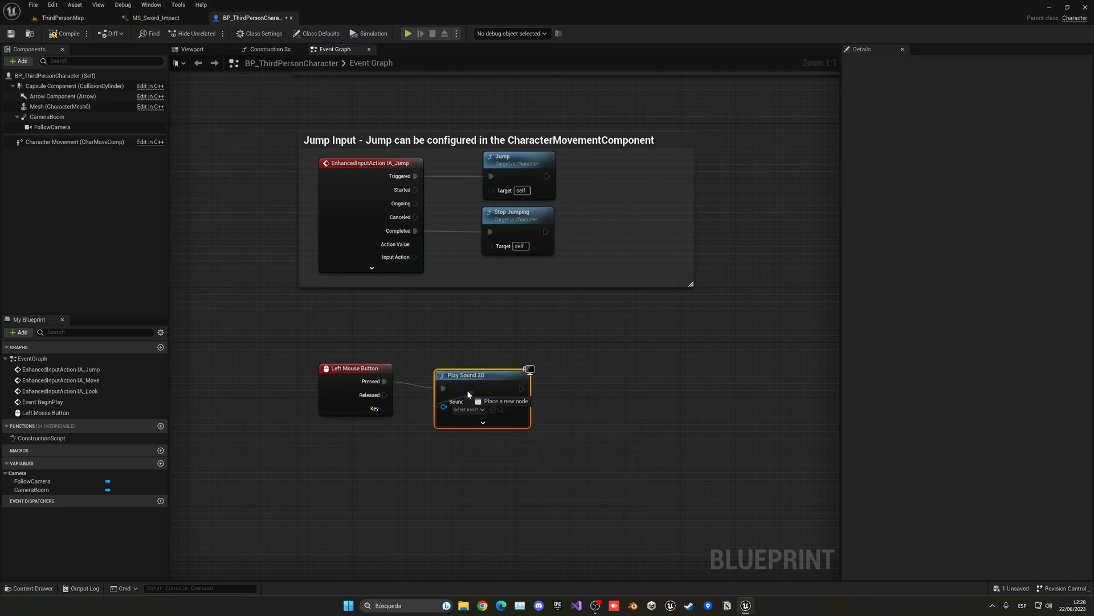
# Step: Wire Pressed to Play Sound 2D with MS_Sword_Impact as the sound, then return to the map
pyautogui.click(466, 410)
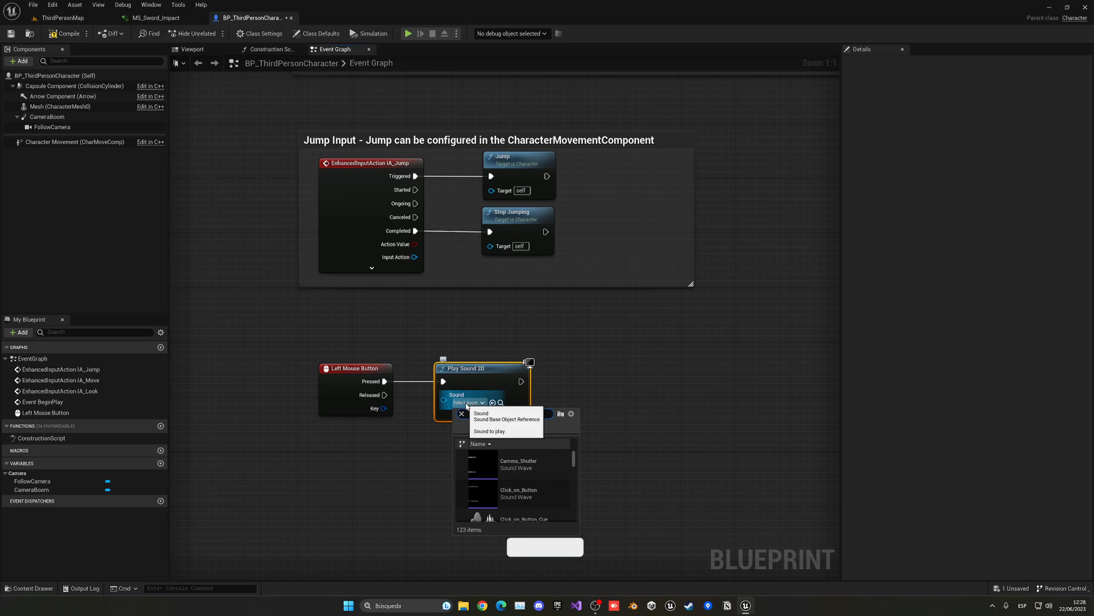
pyautogui.write('sword')
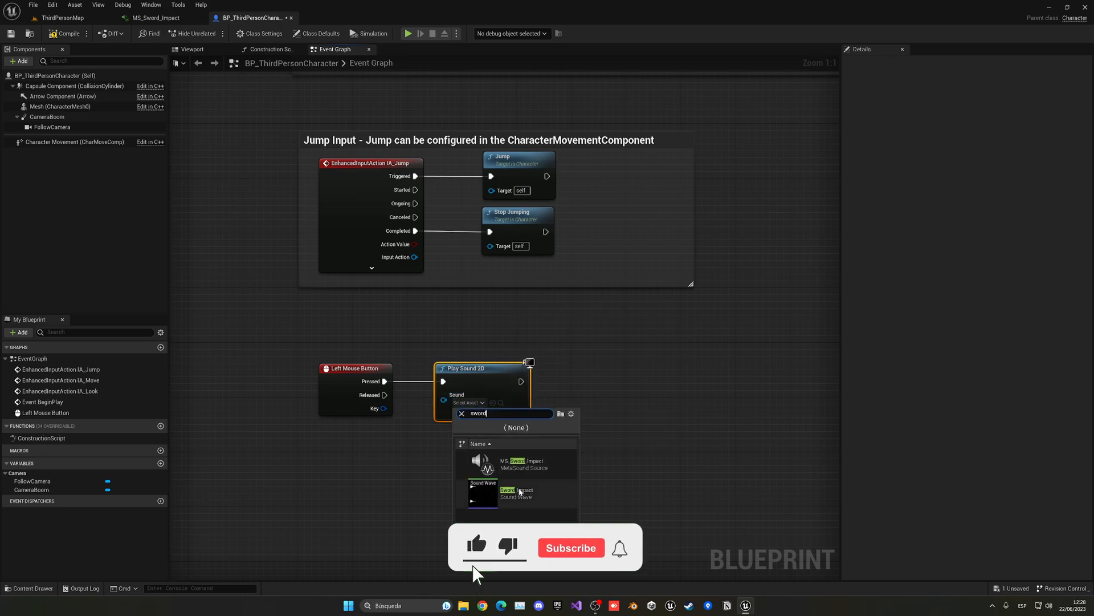
pyautogui.click(514, 463)
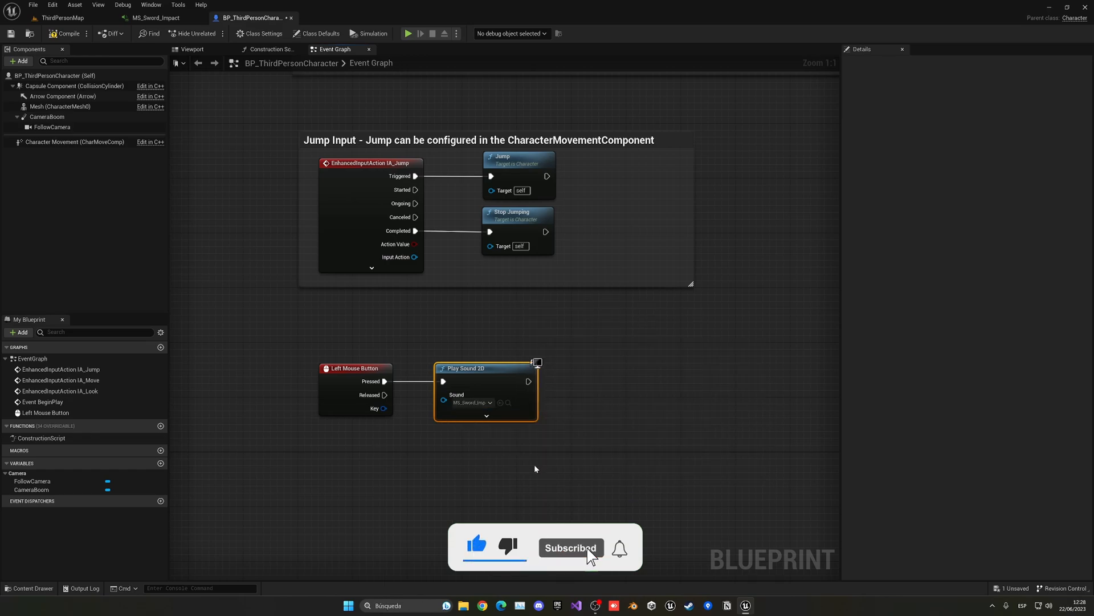
pyautogui.click(61, 18)
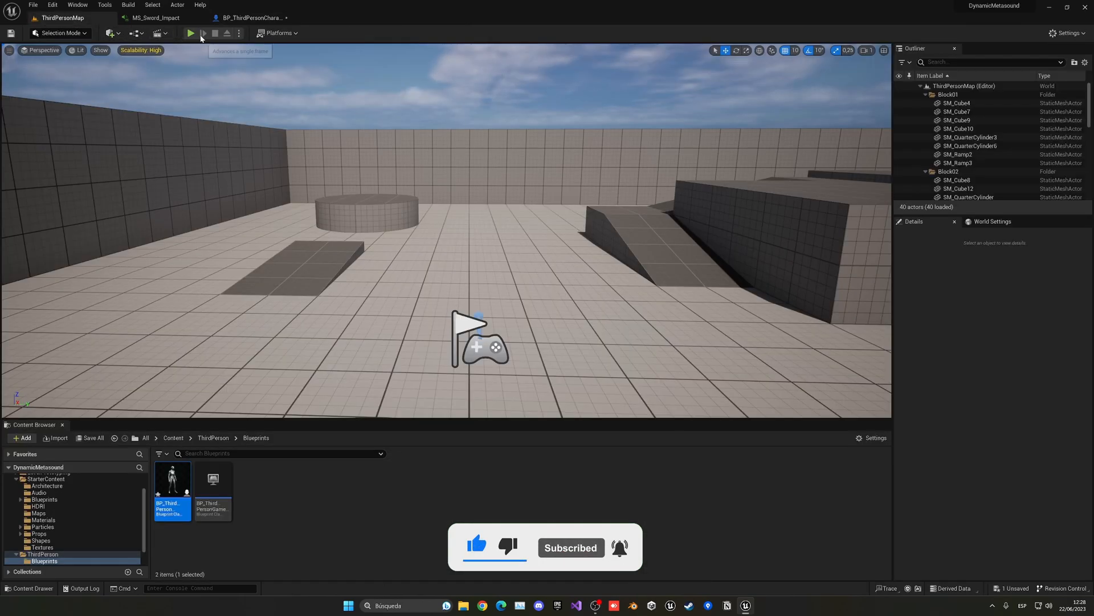
# Step: Play the level in the editor and trigger the sword impact sound with a left click
pyautogui.click(190, 33)
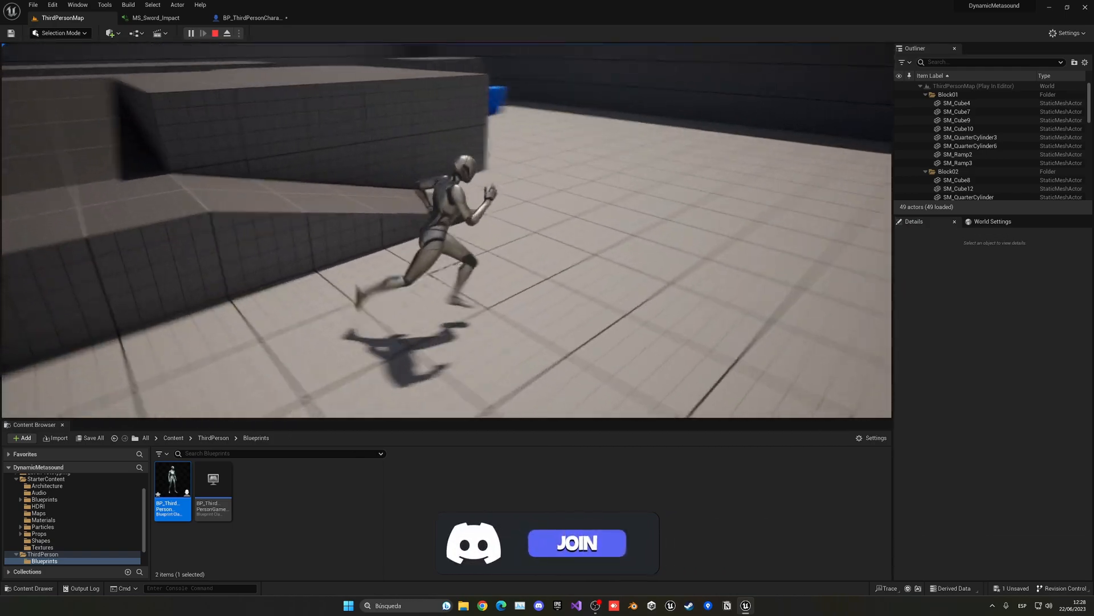
pyautogui.click(215, 33)
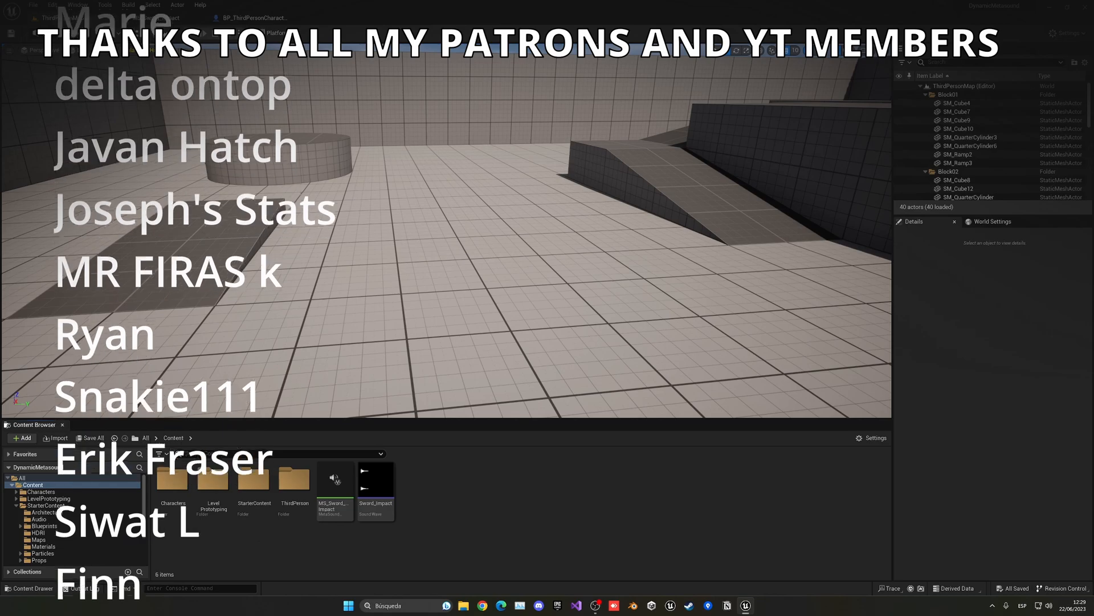
# Step: Reopen MS_Sword_Impact from the Content Browser to view its Random (Float) and Wave Player graph
pyautogui.doubleClick(334, 480)
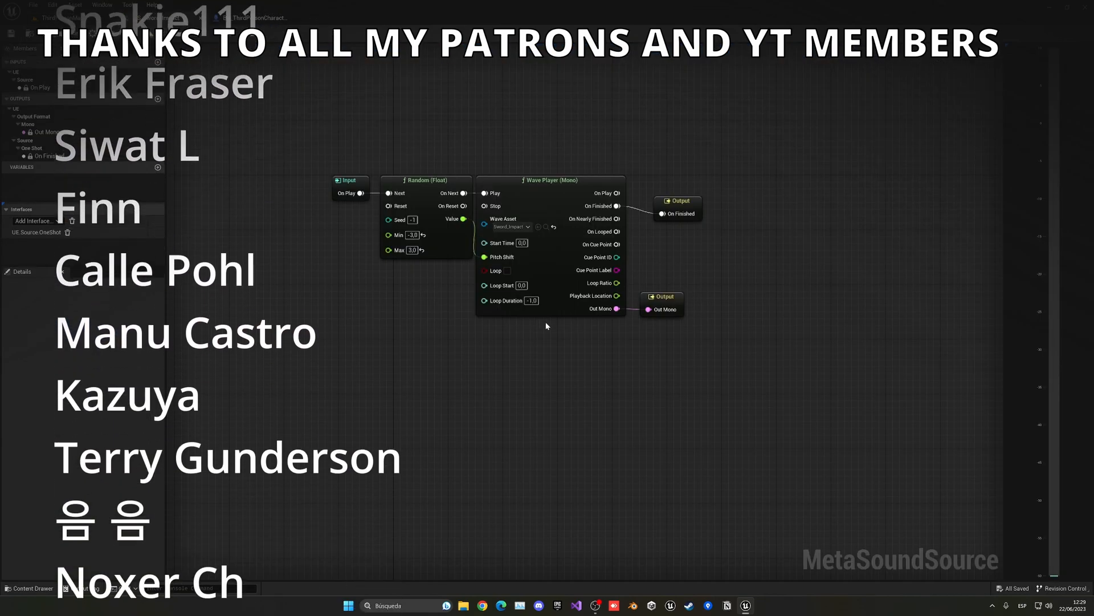